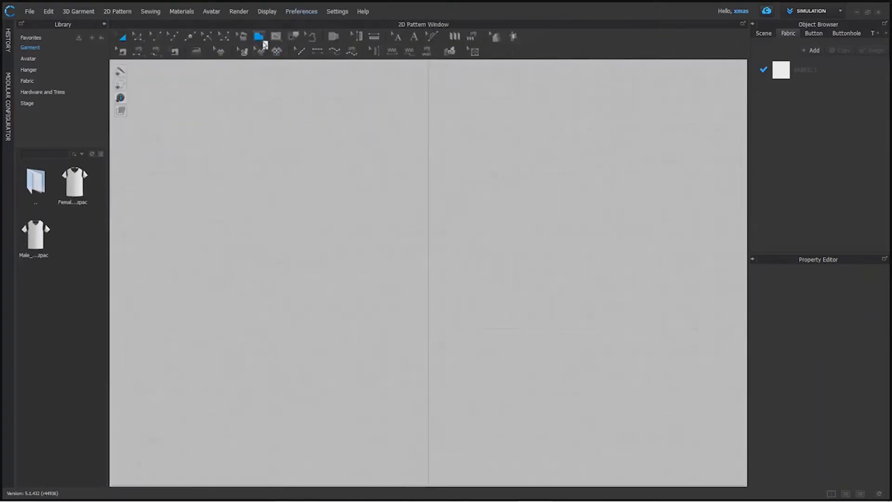
- Choose the Polygon tool to begin drawing the trapezoid outline
click(258, 36)
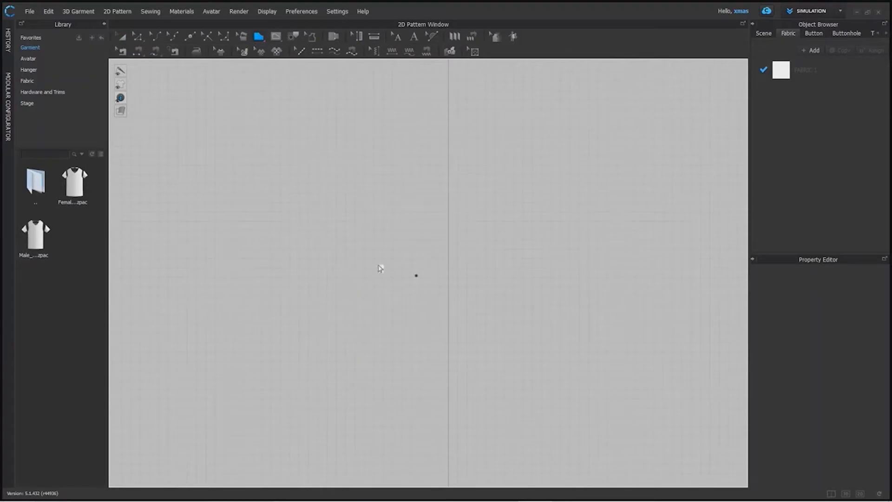
mouse_move(354, 207)
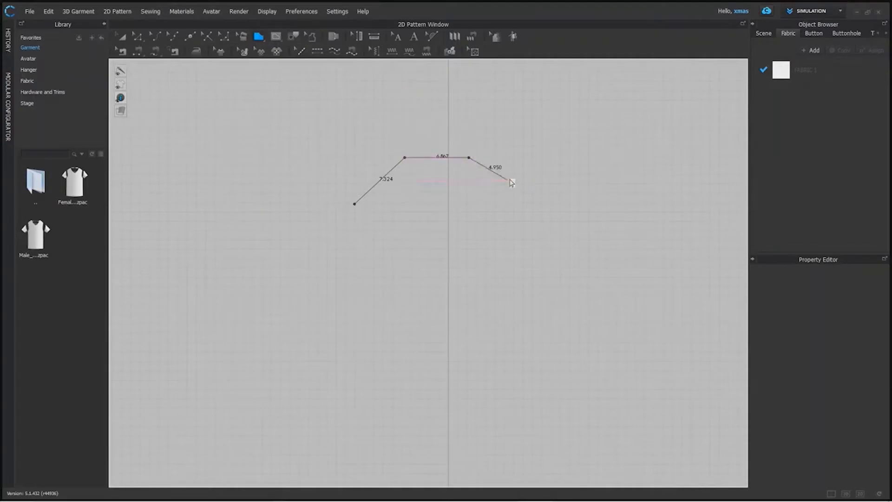
- Place the trapezoid's lower right point with an exact 7.324 in side length matching the left
drag(508, 183, 526, 205)
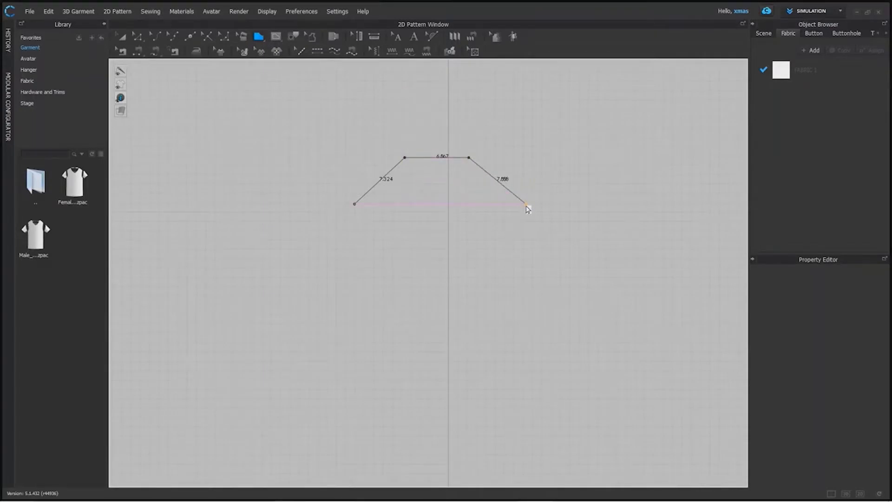
drag(525, 203, 521, 205)
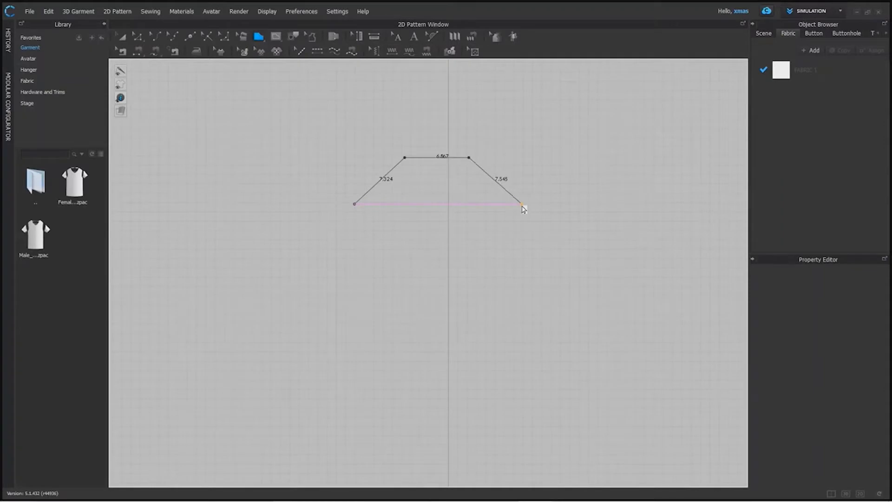
click(522, 204)
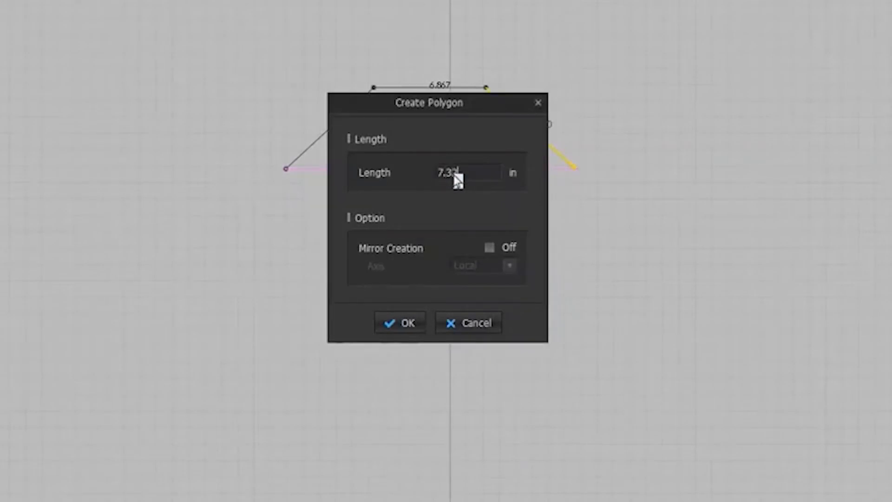
text(7.324)
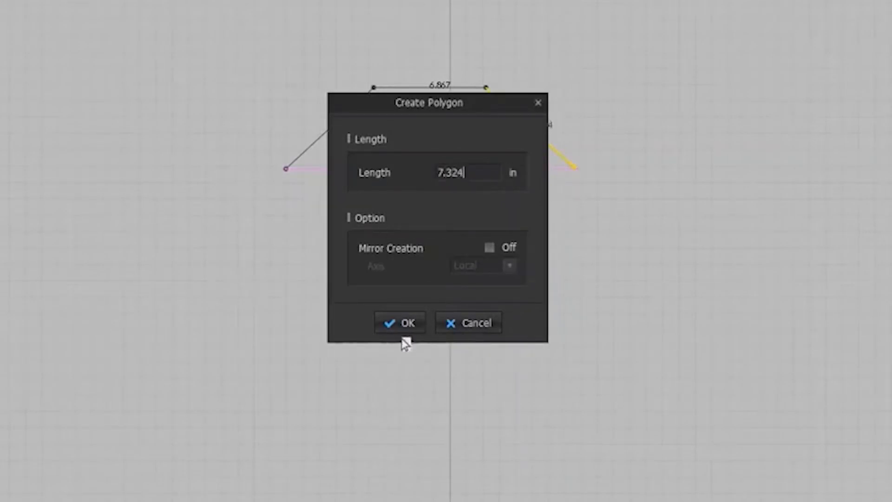
click(400, 323)
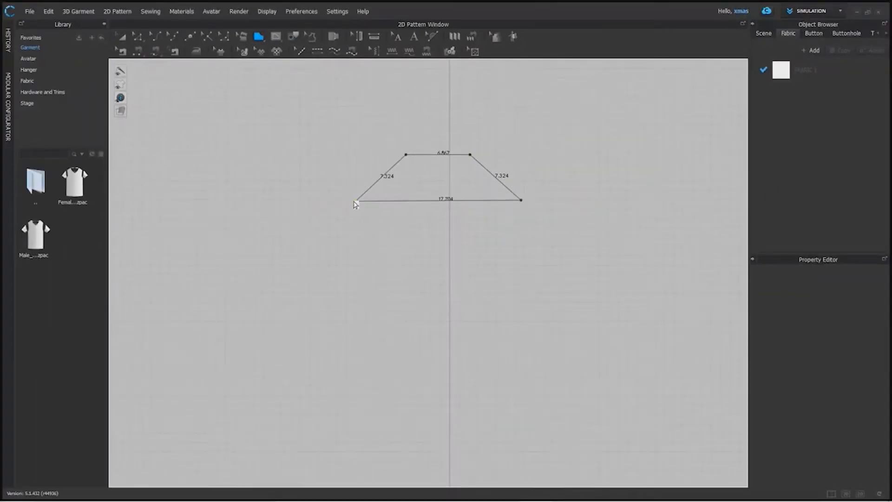
- Close the trapezoid into a filled piece, then cancel the second polygon's 19 in length entry
click(355, 201)
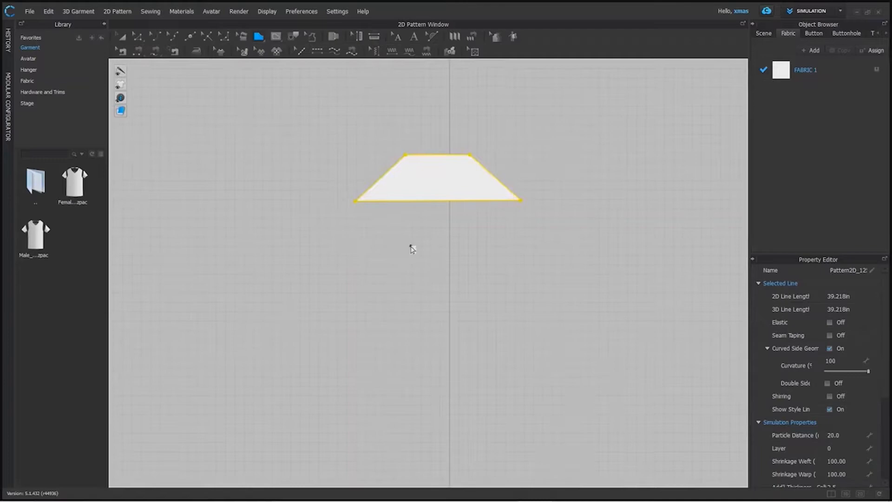
right_click(438, 250)
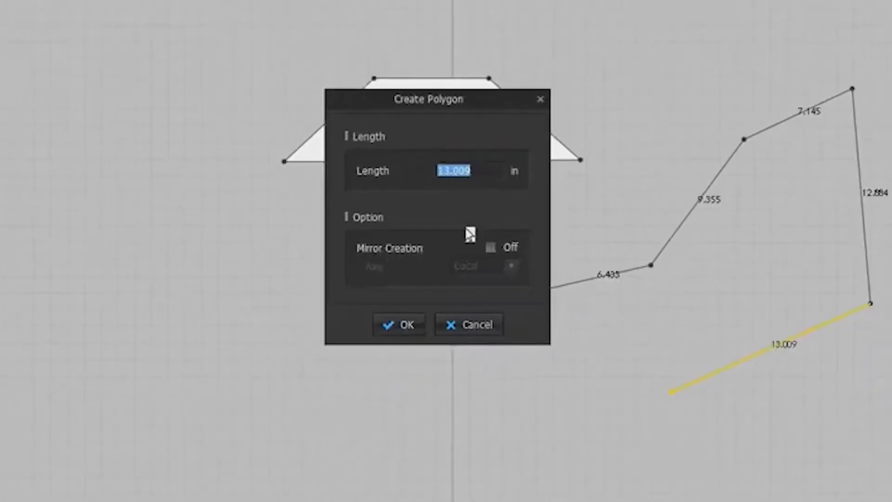
text(19)
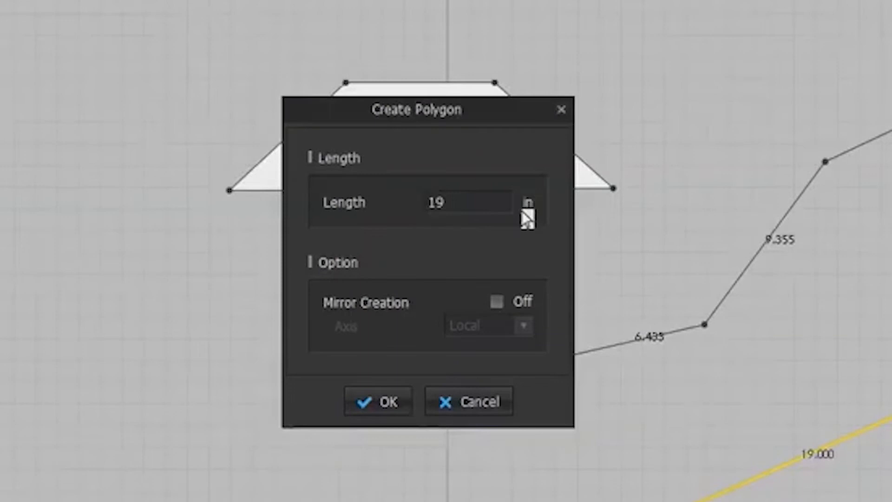
mouse_move(483, 375)
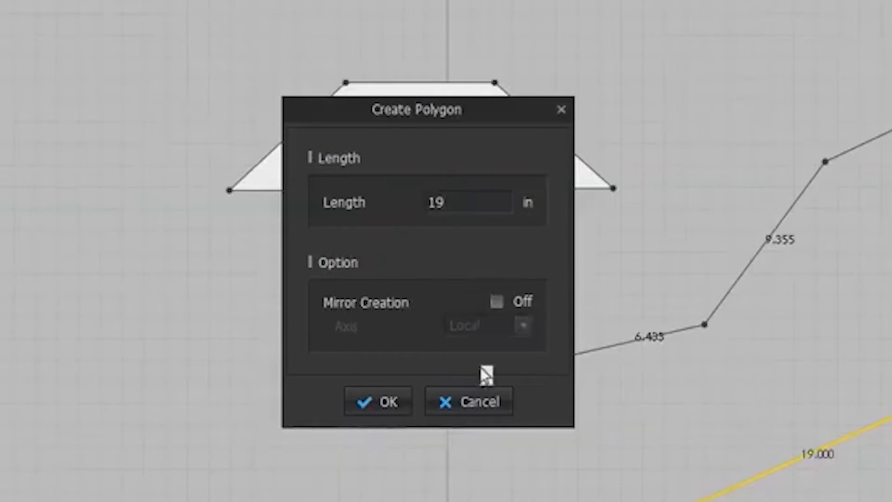
click(377, 401)
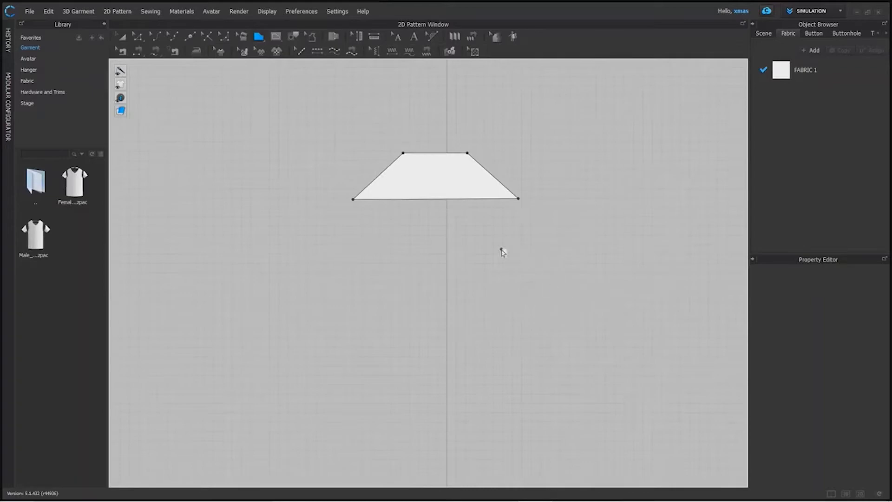
mouse_move(448, 256)
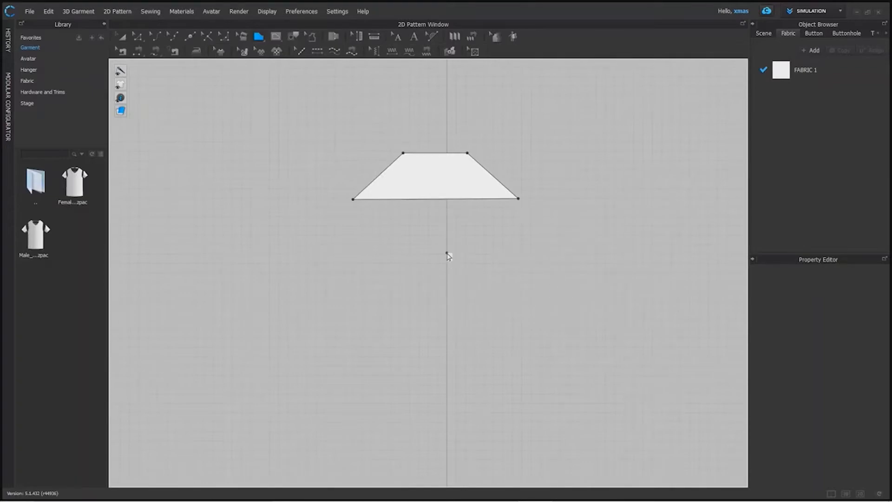
mouse_move(448, 293)
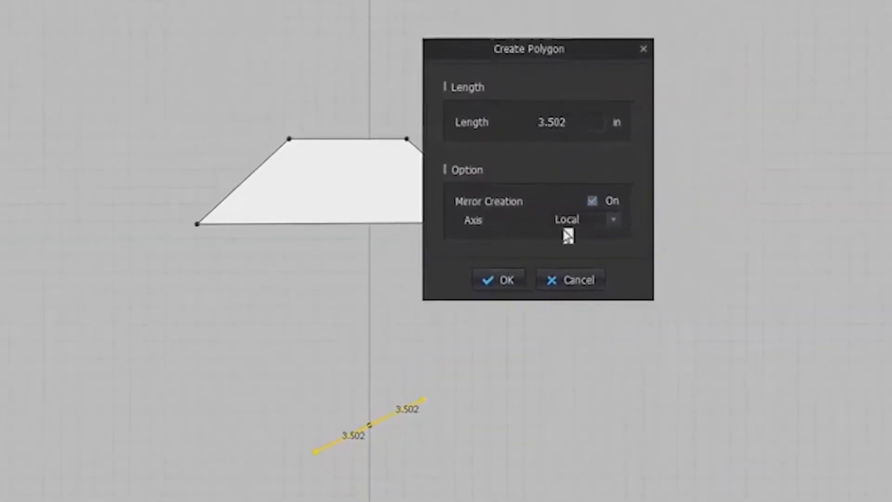
- Create the 3.502 in first segment mirrored across the Y axis for the bodice piece
click(586, 219)
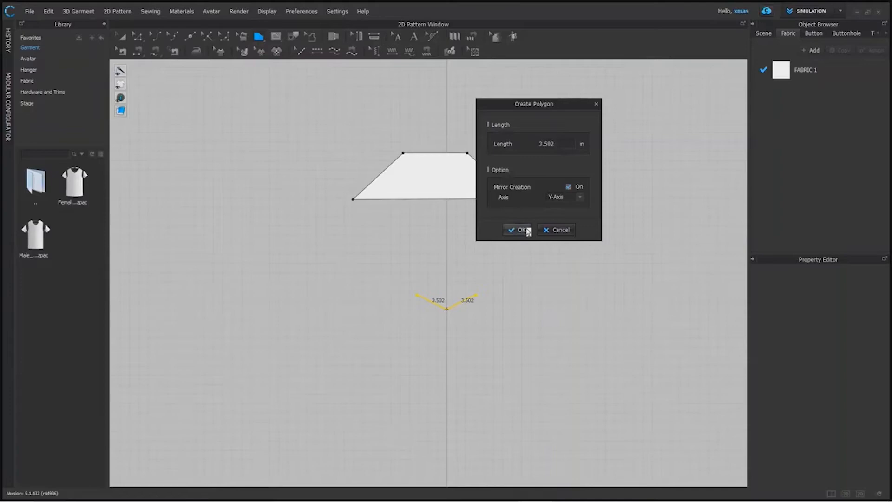
click(517, 230)
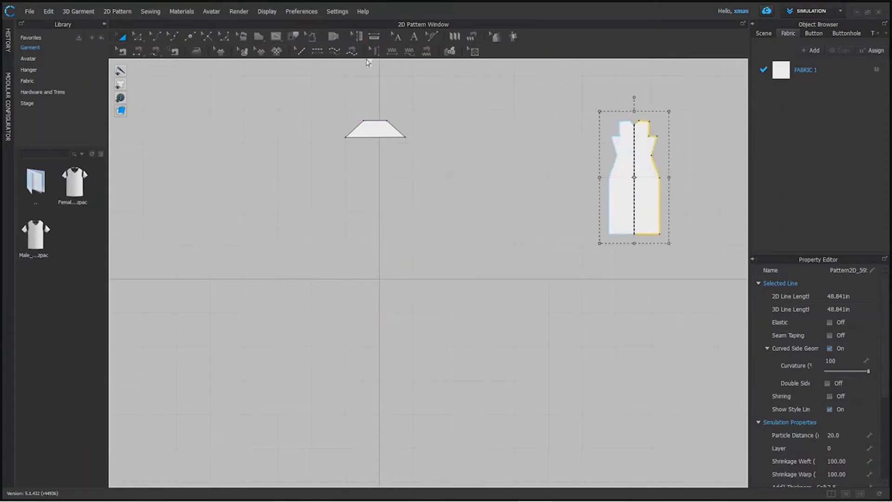
- Draw a large square pattern piece left of centre with the Rectangle tool
click(259, 36)
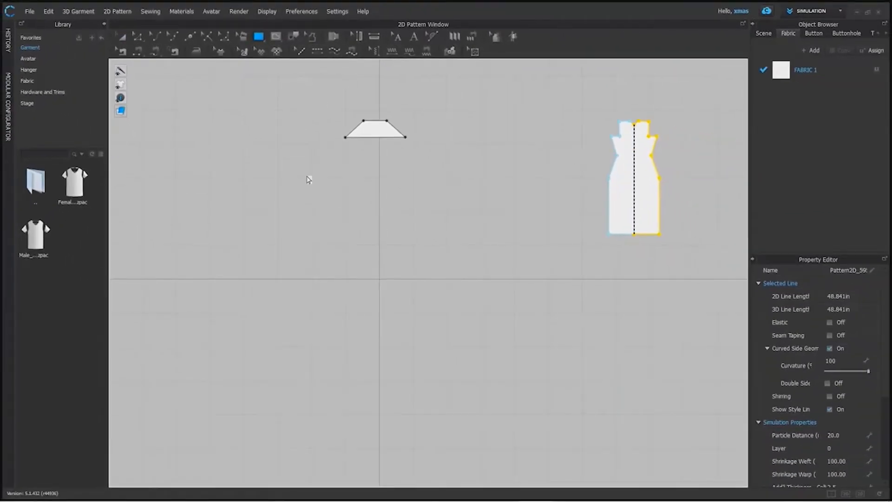
drag(306, 176, 472, 270)
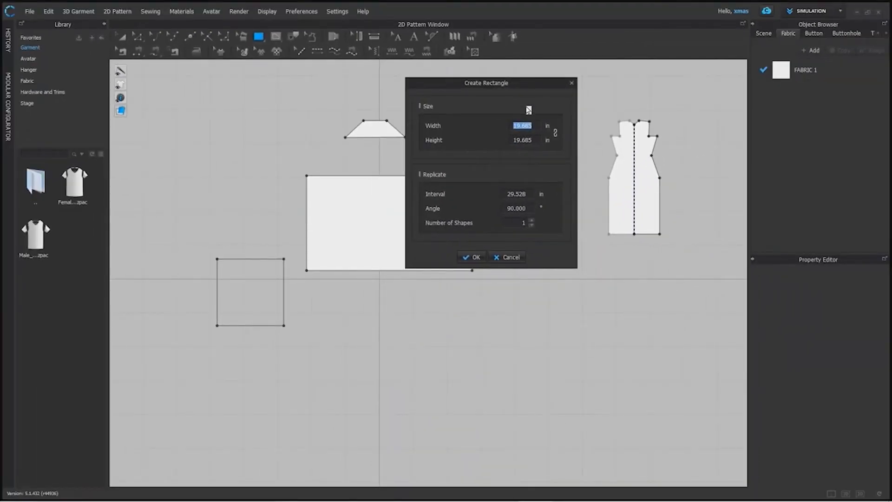
- Create five 5 in squares replicated at a 45° angle with a 10 in interval
text(5)
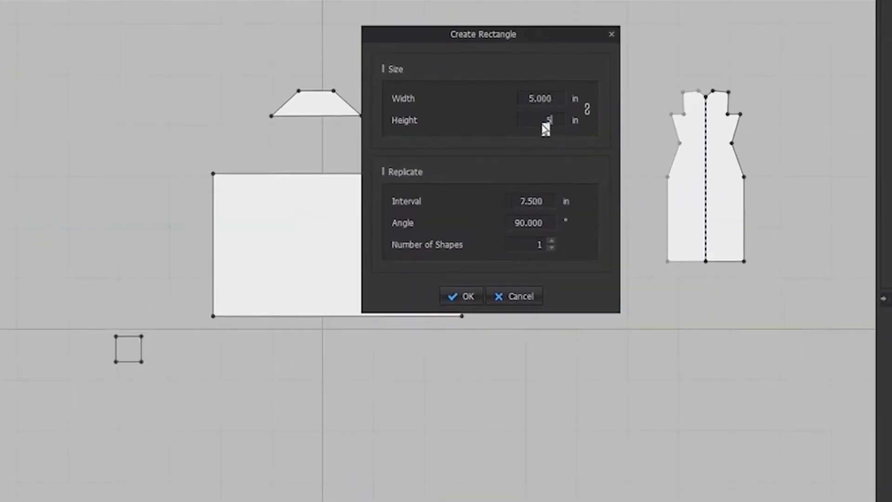
text(5)
click(532, 244)
text(0)
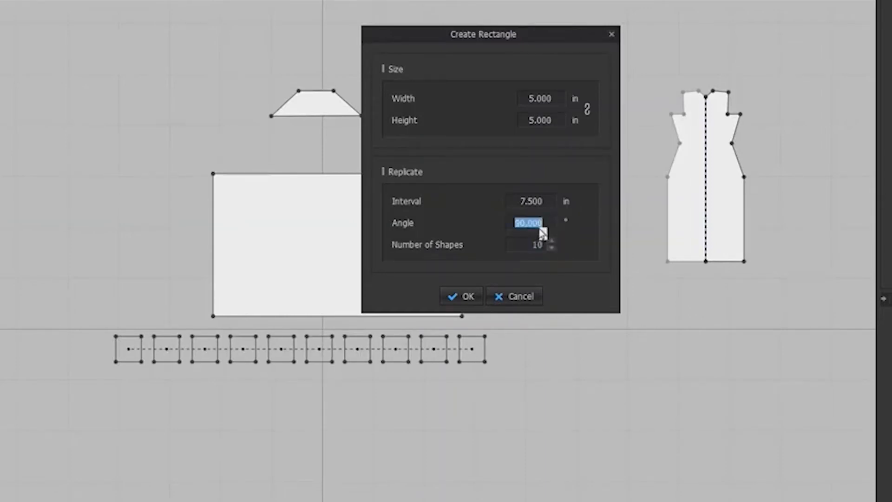
text(45)
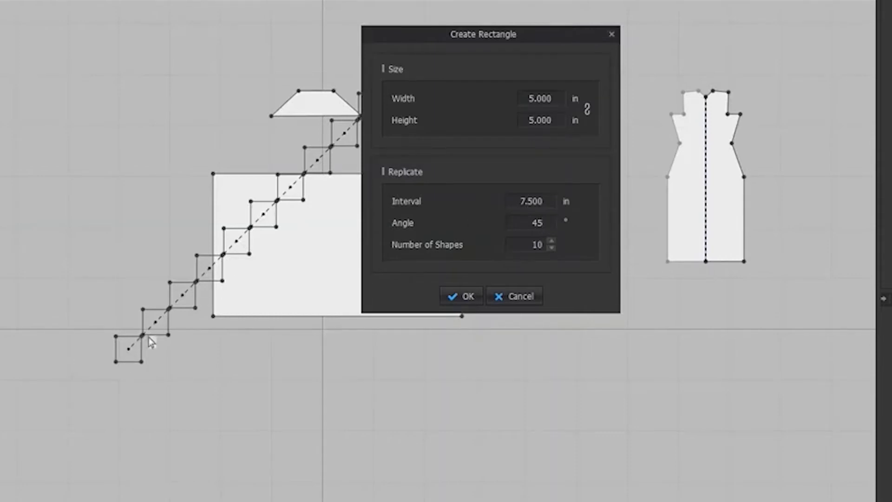
click(535, 222)
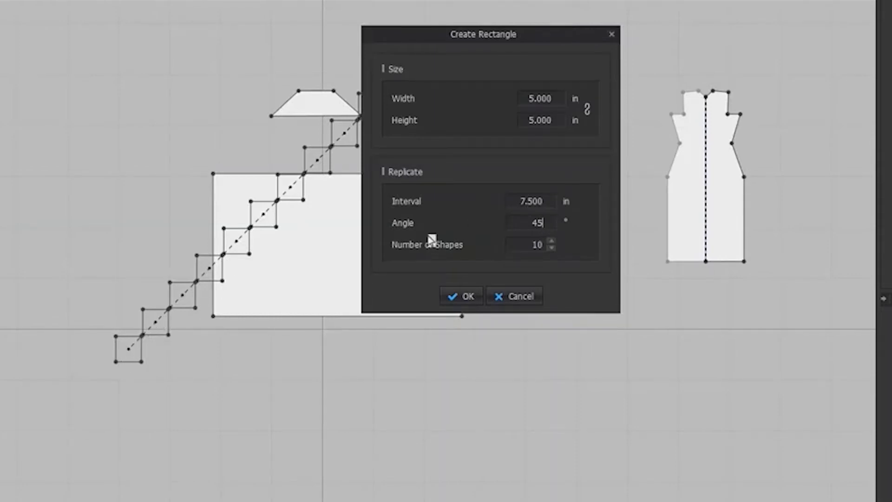
click(529, 200)
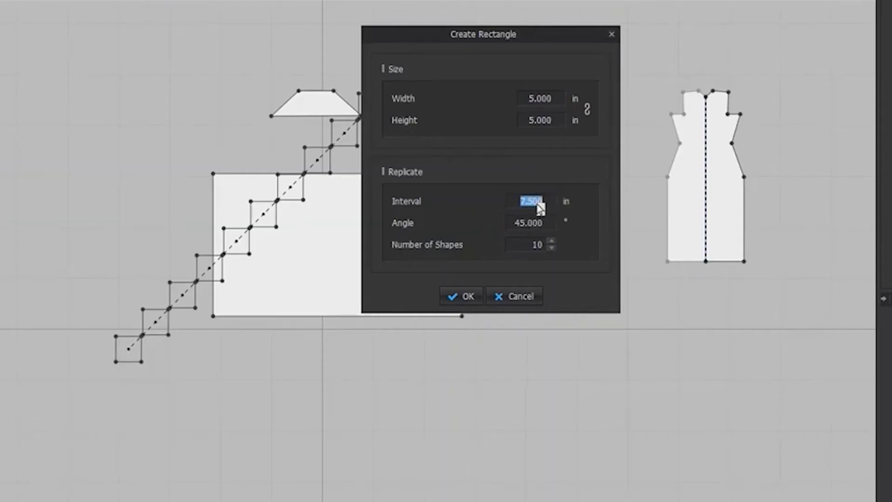
text(10)
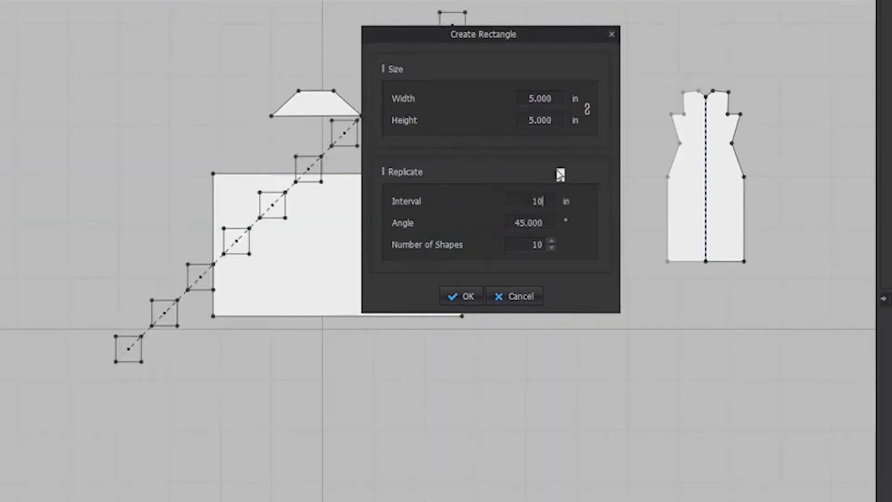
mouse_move(157, 326)
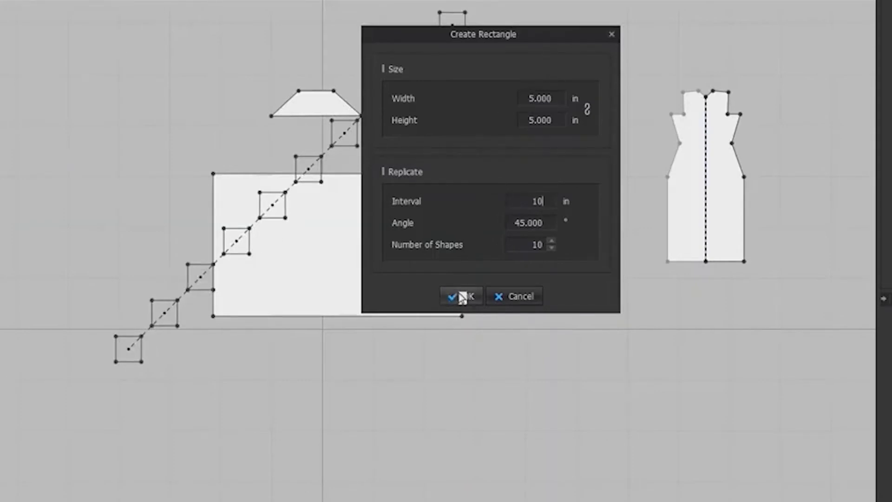
mouse_move(466, 298)
text(5)
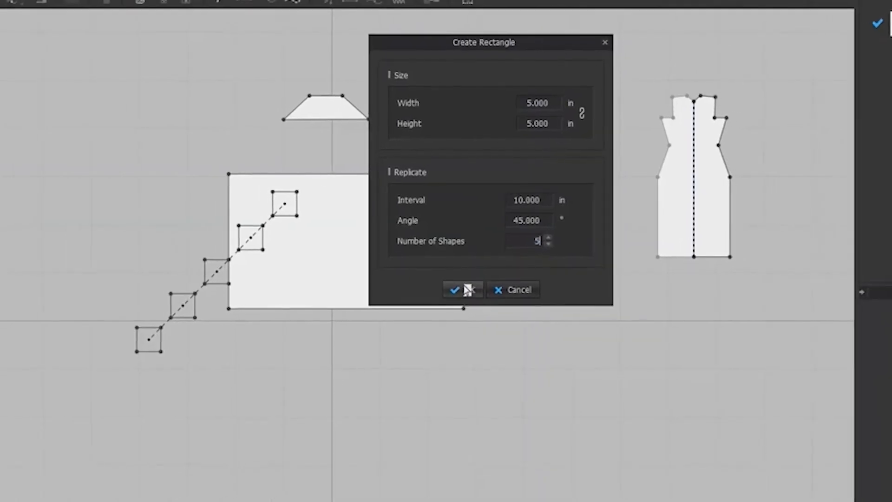
click(454, 290)
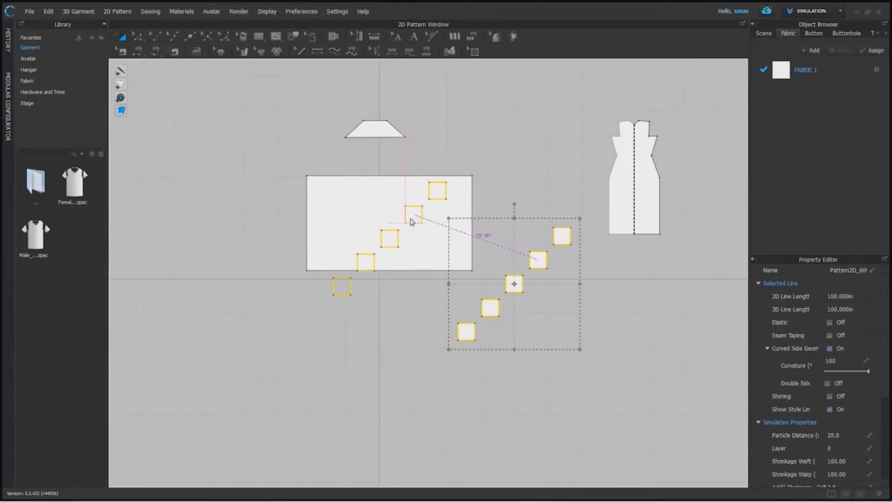
- Drag the diagonal row of five squares onto the large rectangle
drag(514, 284, 389, 238)
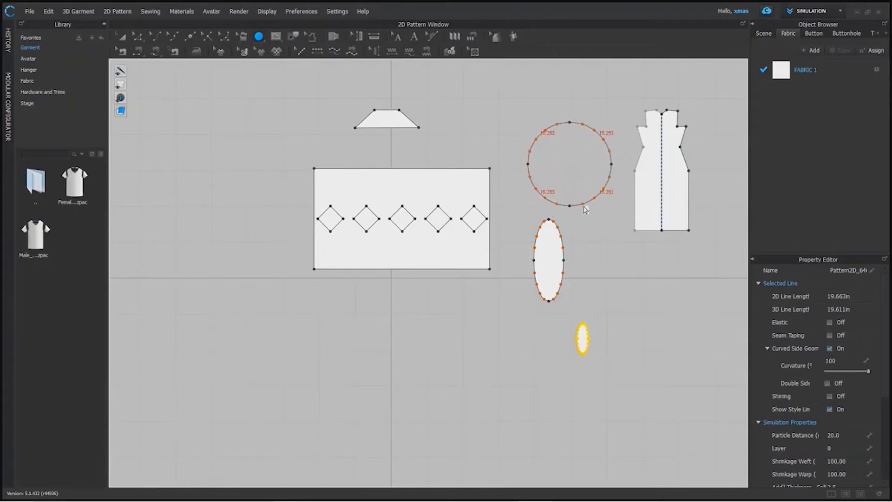
- Bring up the Create Ellipse size settings showing a 0.787 in diameter
click(567, 166)
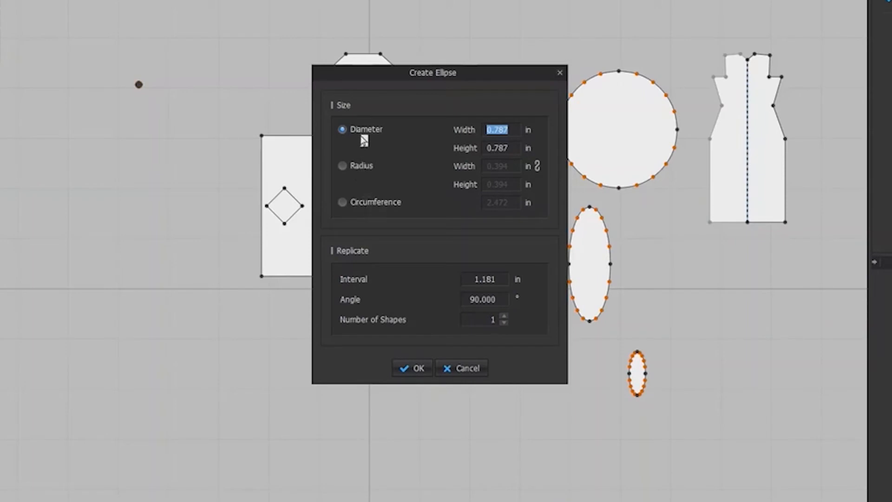
mouse_move(426, 204)
text(5.000)
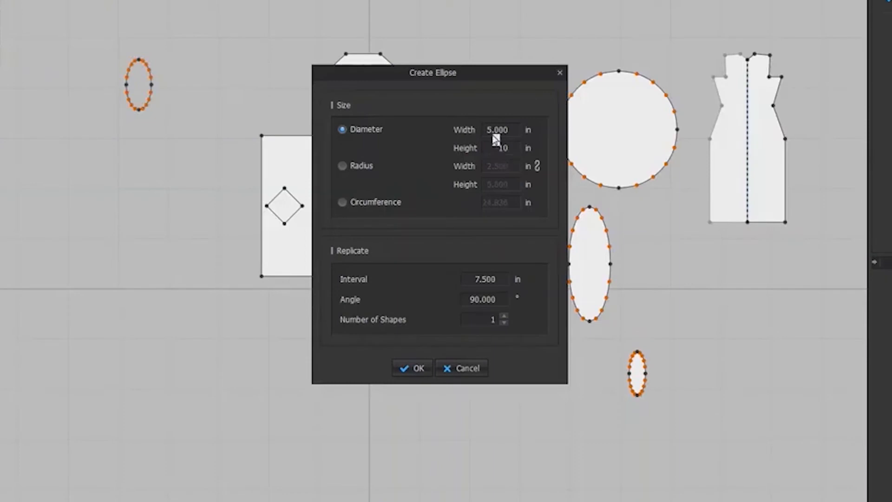
- Try diameter 10 and radius 8, settle on a 10 in circumference, and raise the ellipse count to six
text(10)
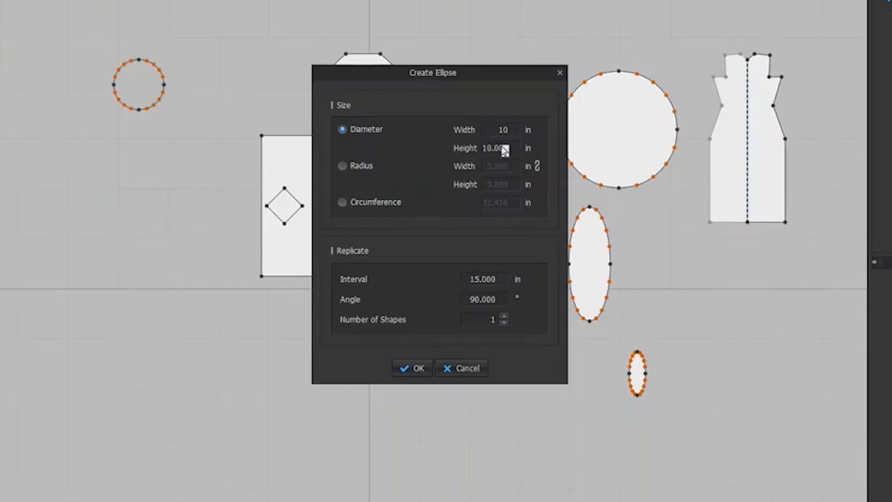
click(342, 166)
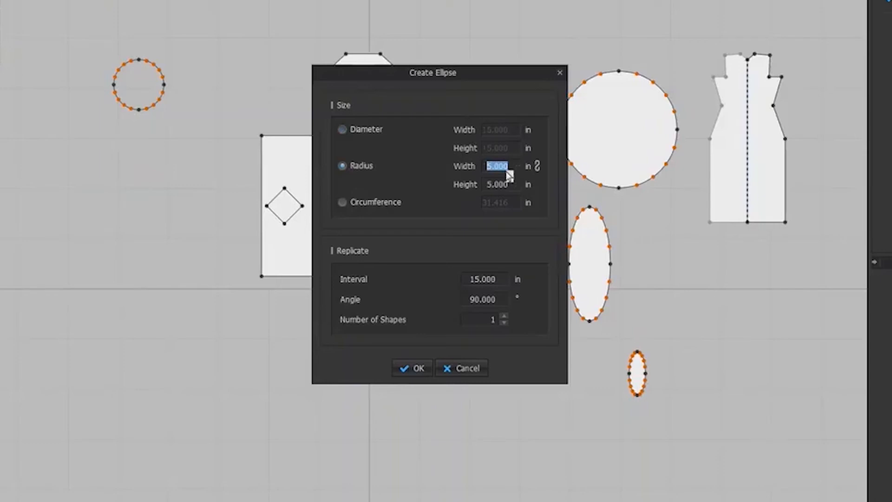
text(8)
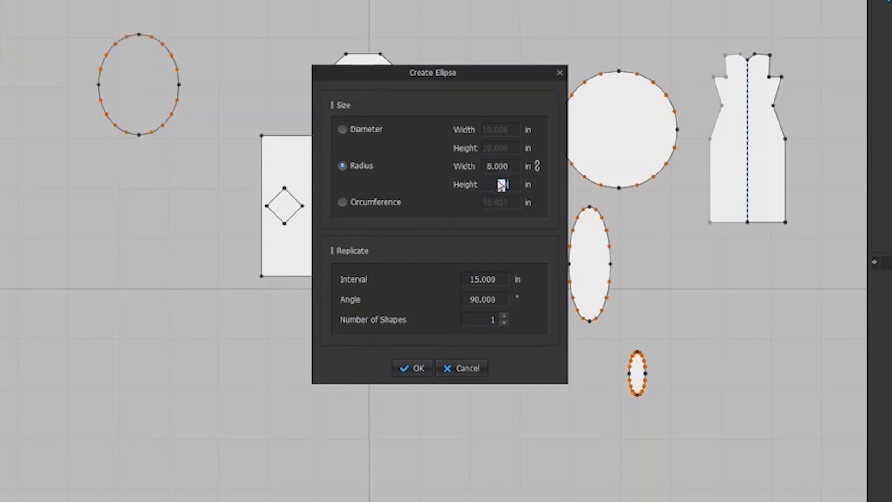
click(342, 202)
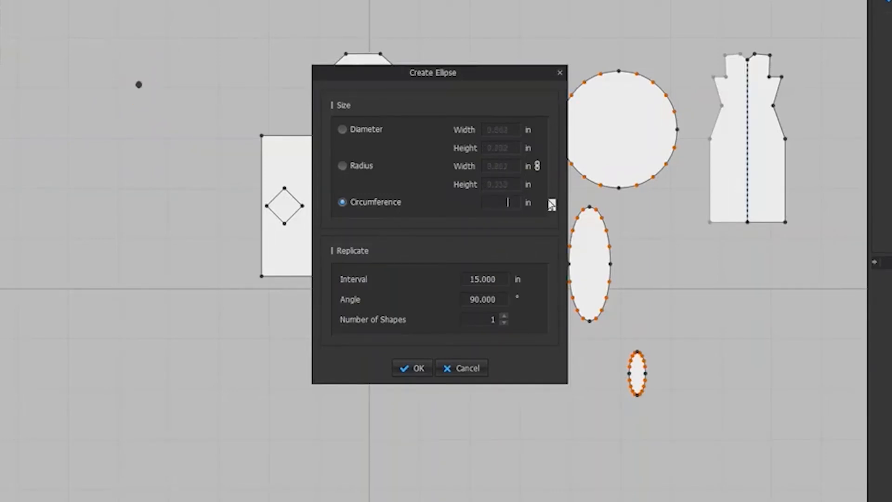
text(300)
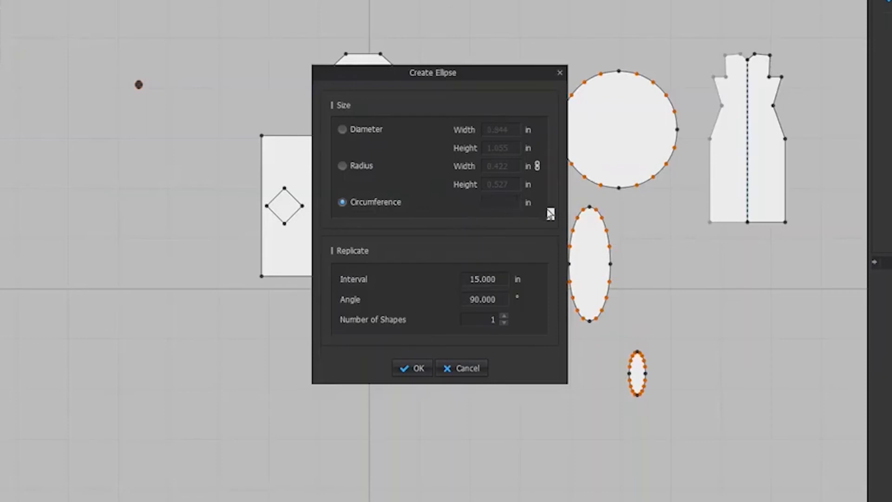
text(10.000)
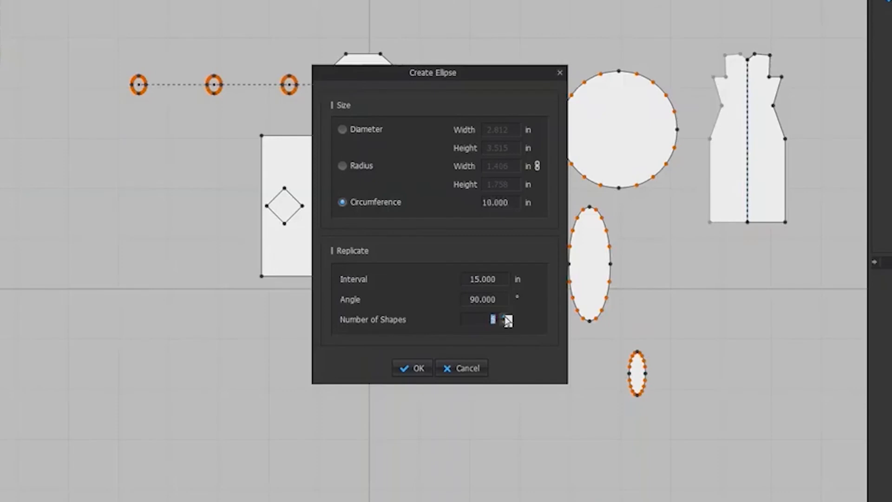
click(412, 368)
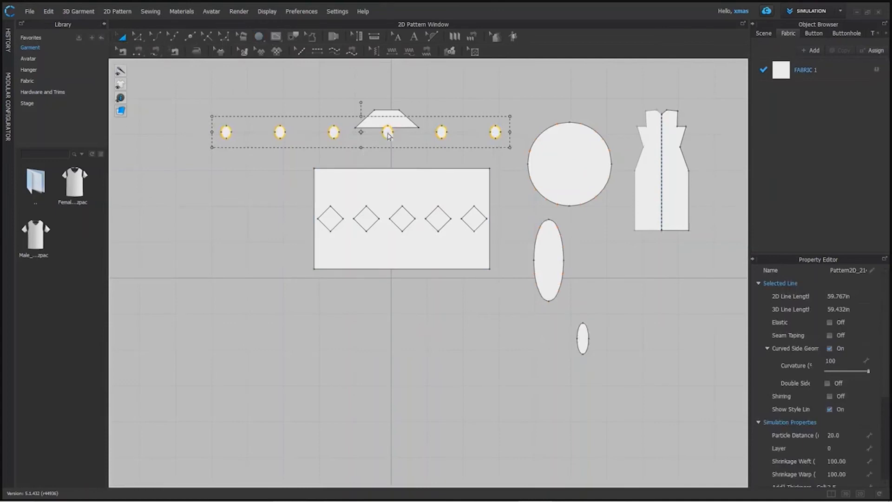
- Move the row of six ellipses down below the large rectangle
drag(387, 131, 378, 328)
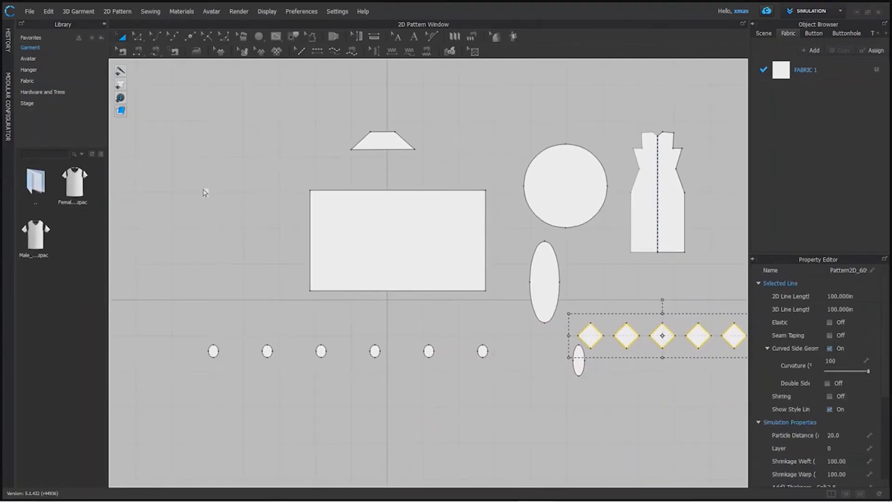
click(276, 37)
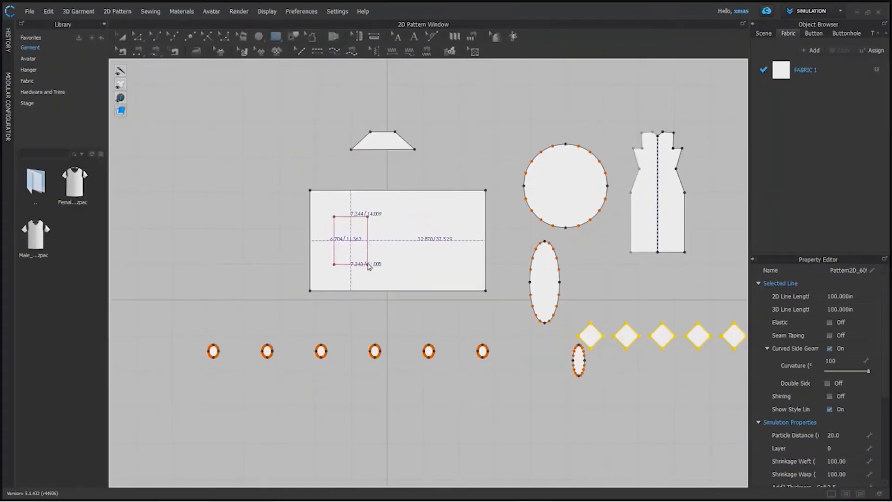
- Bring up the Create Rectangle settings for another inner rectangle inside the large piece
right_click(391, 206)
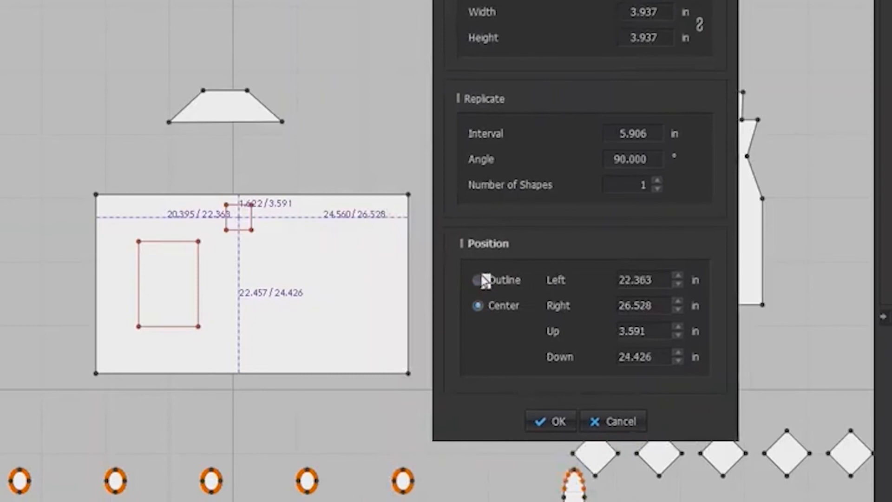
- Place a small internal square measured from its center, 10 in from the right edge, and confirm it
click(477, 279)
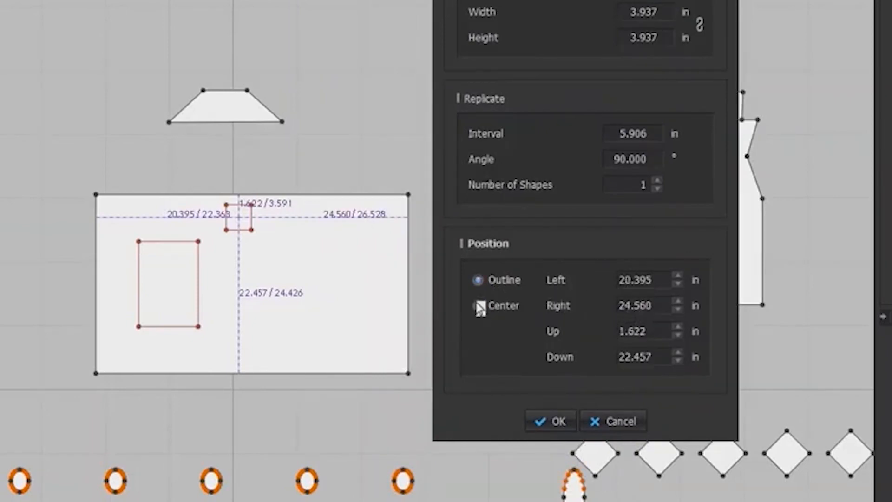
click(478, 306)
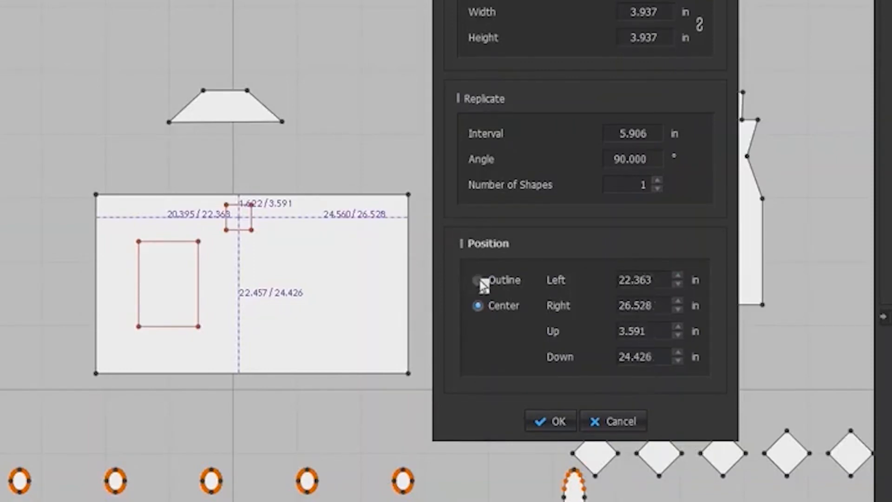
click(477, 279)
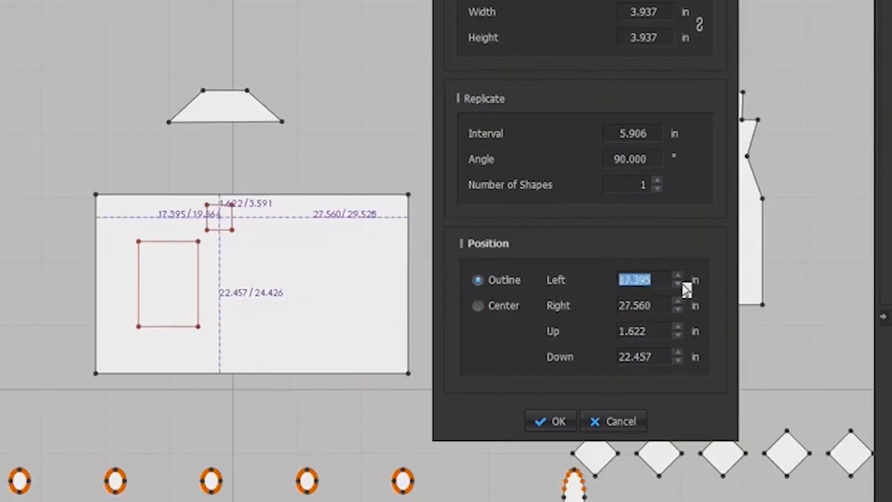
click(478, 305)
text(10)
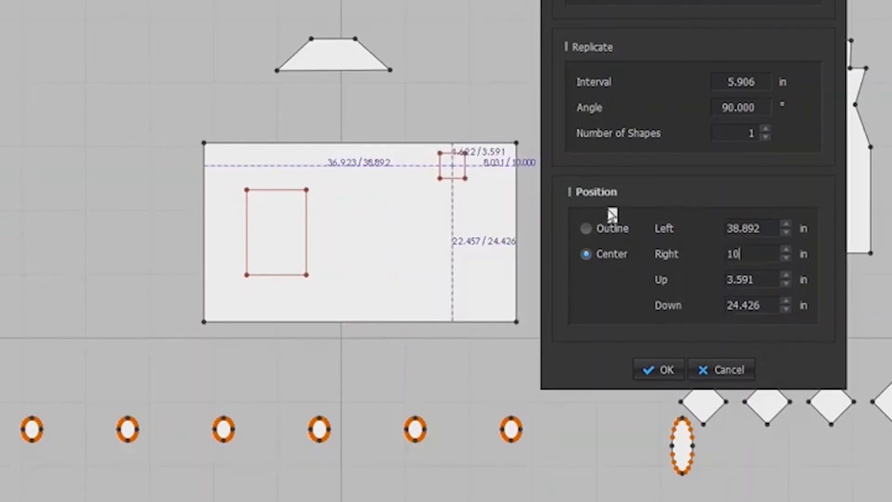
mouse_move(629, 185)
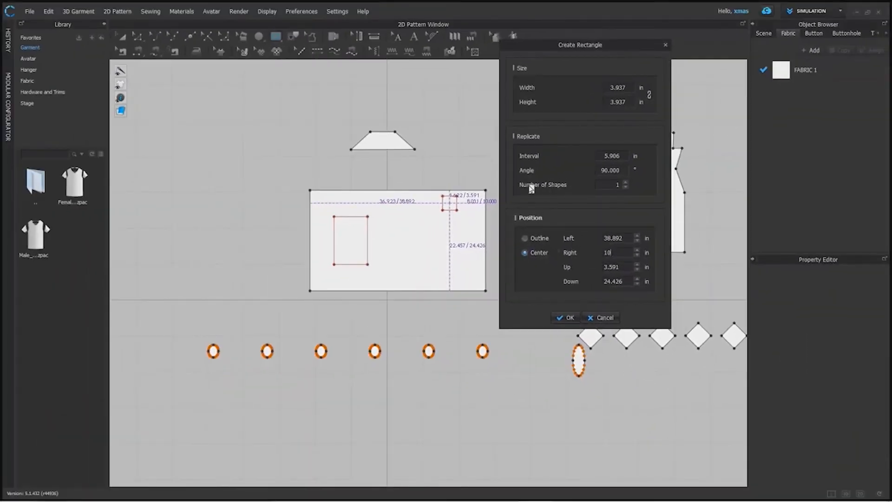
click(565, 318)
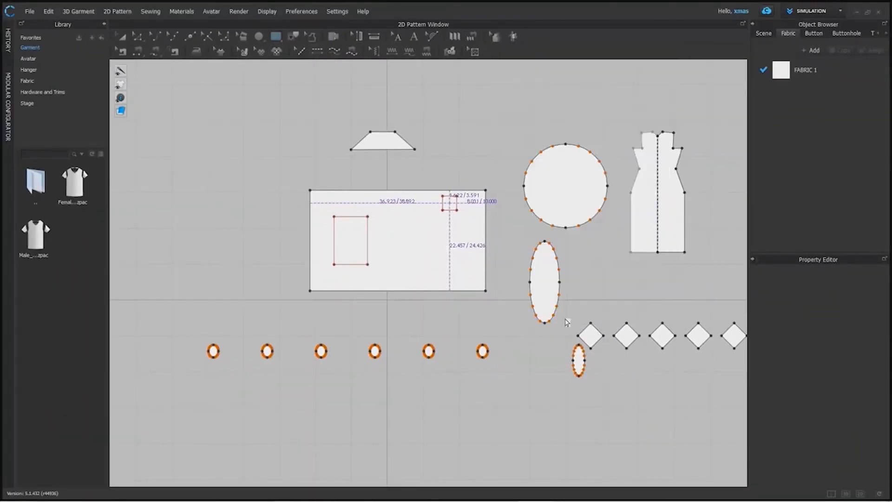